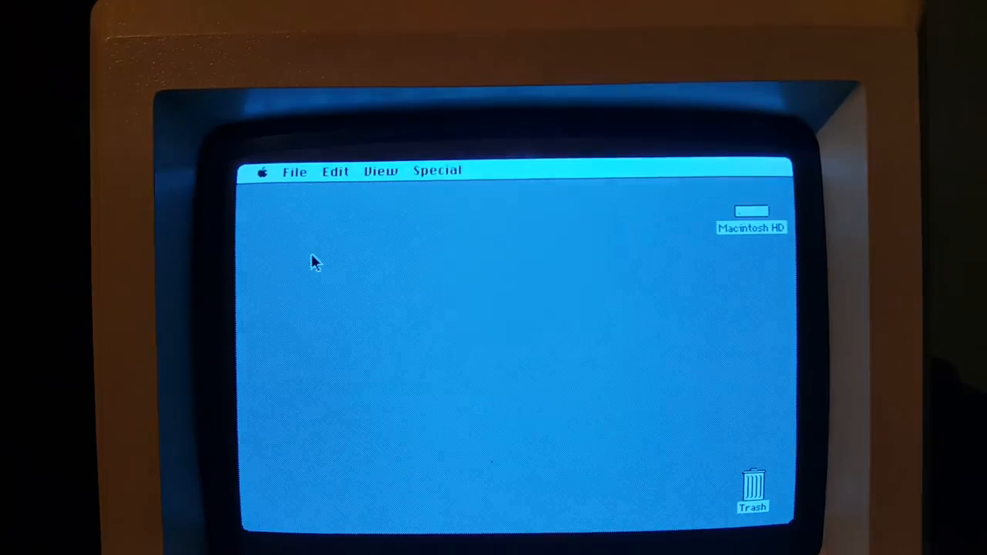
Show the About the Finder information window from the Apple menu.
click(263, 170)
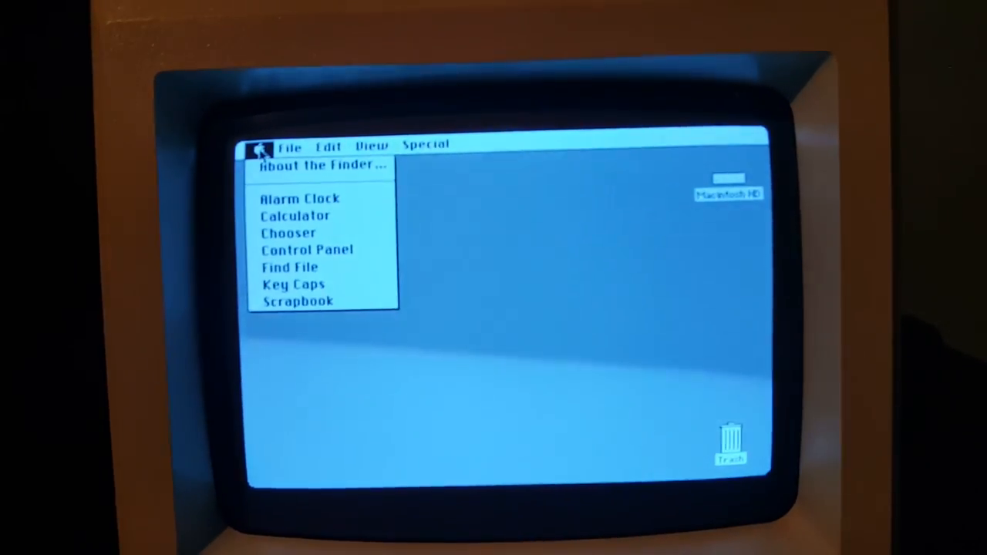
click(321, 167)
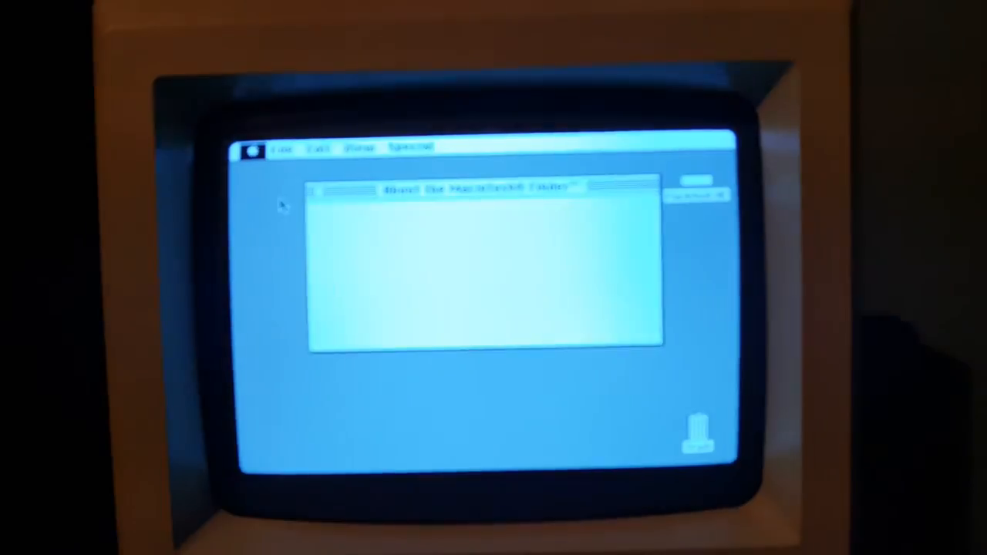